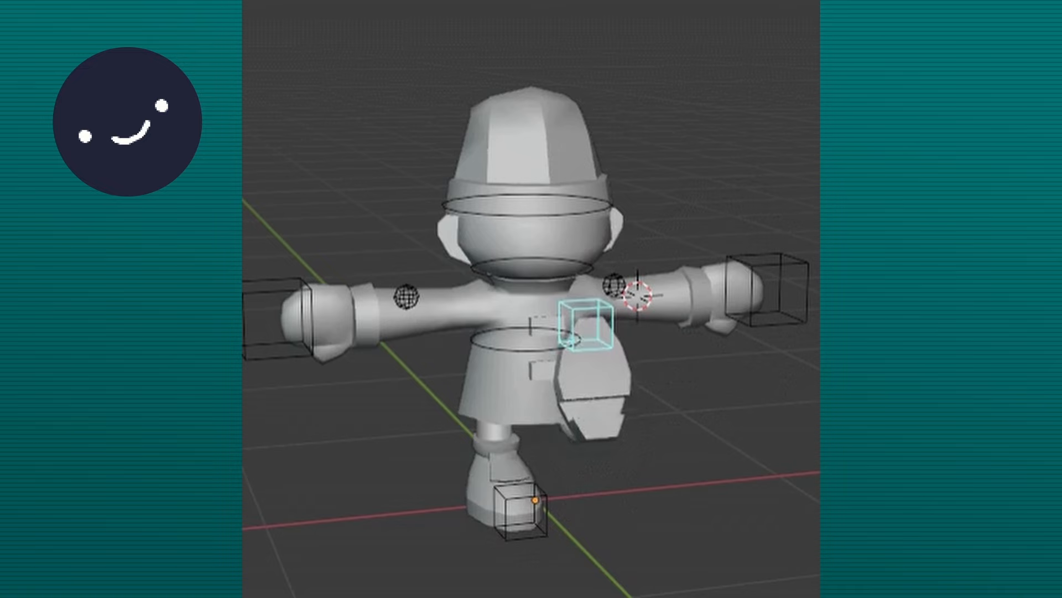
# - Bring up Culinary Hazard's jam results page showing overall rank #2081 from 16 ratings
pyautogui.click(228, 97)
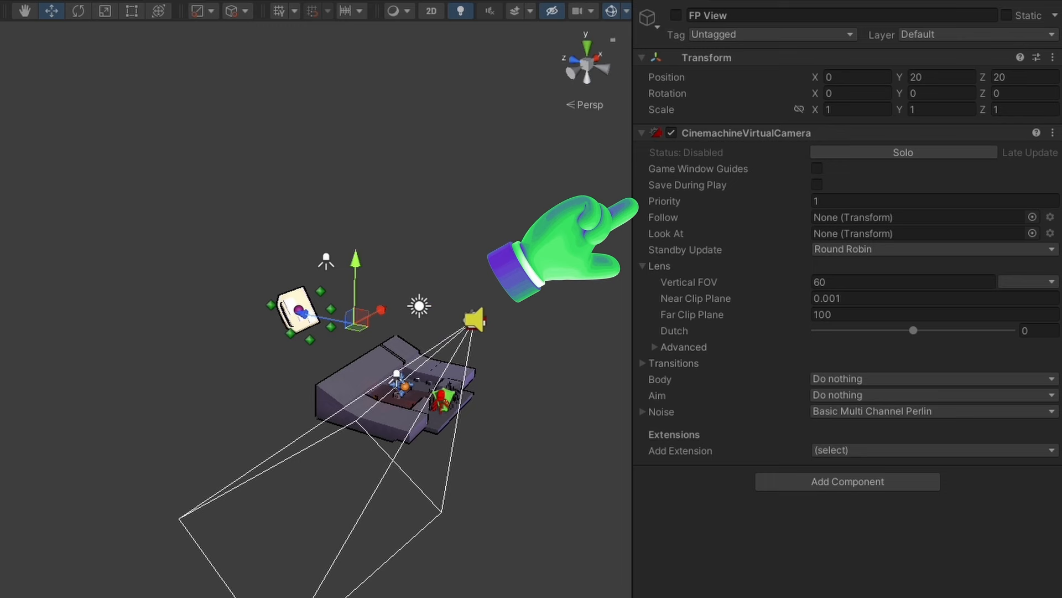
pyautogui.click(675, 15)
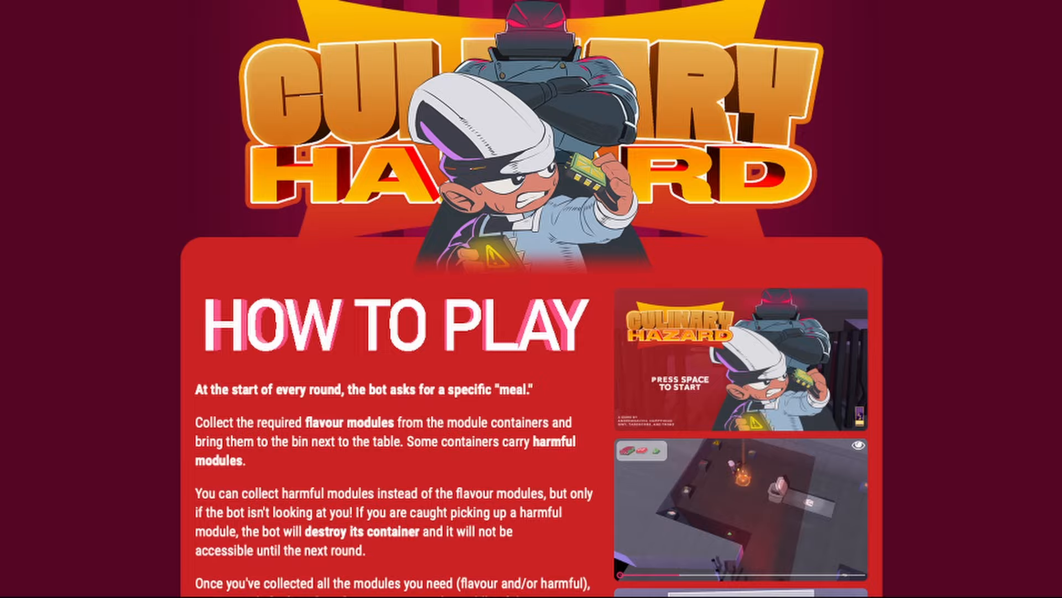
pyautogui.scroll(-3)
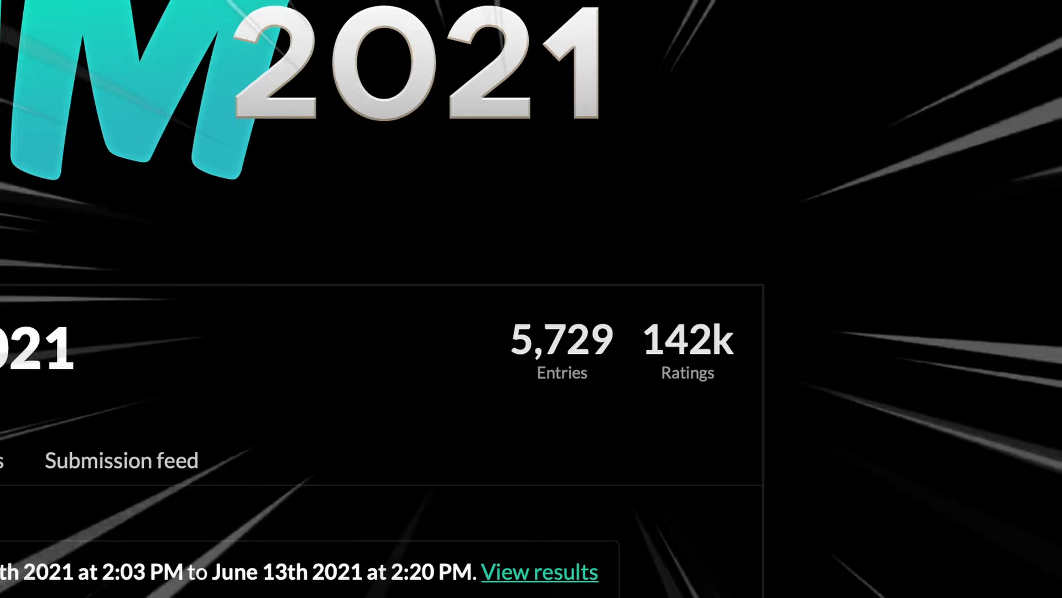
pyautogui.click(539, 571)
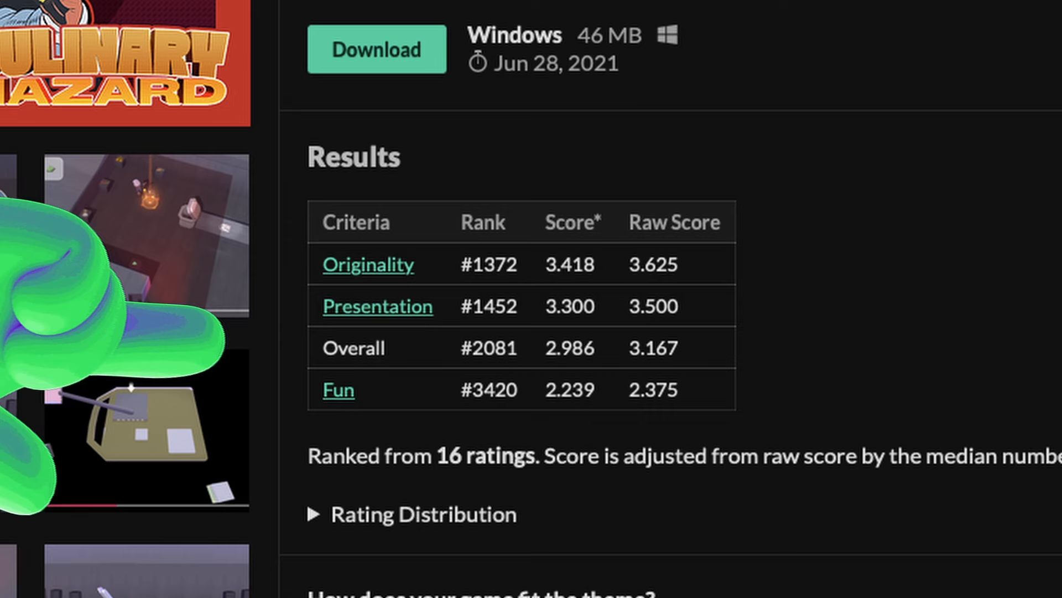